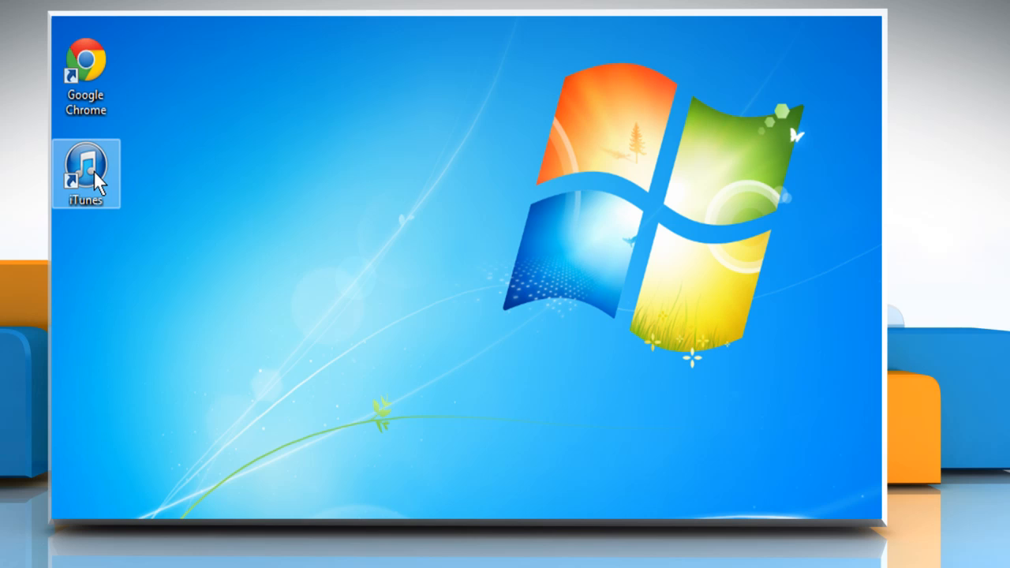
# - Launch iTunes to its 15-item music library and open the top-left menu
pyautogui.doubleClick(86, 172)
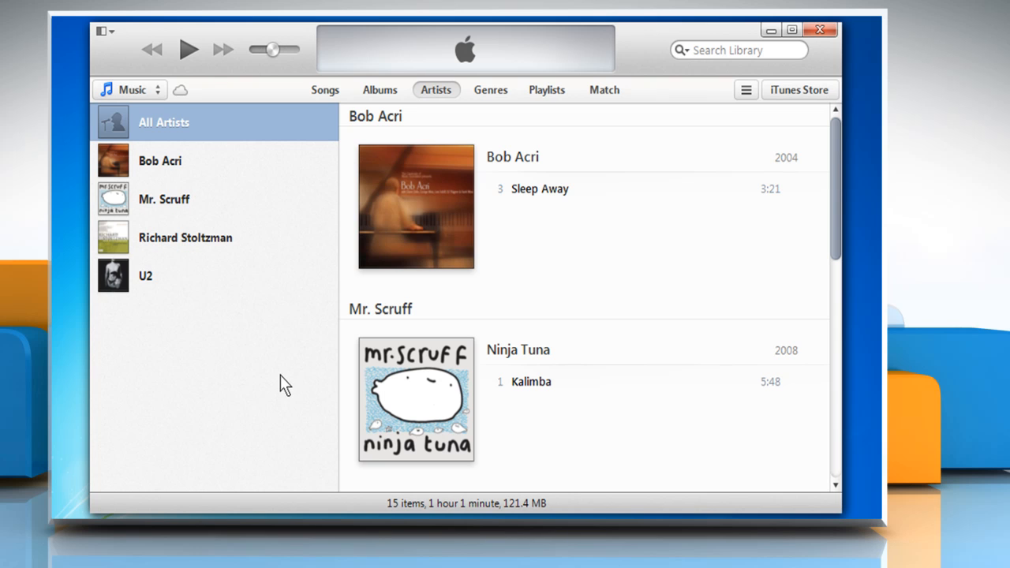
pyautogui.moveTo(124, 57)
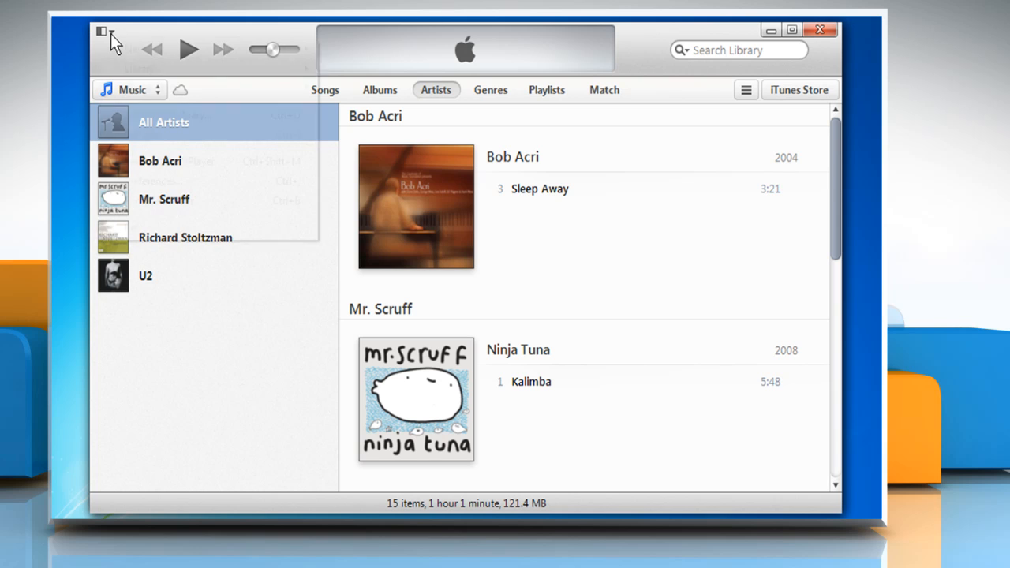
pyautogui.click(103, 30)
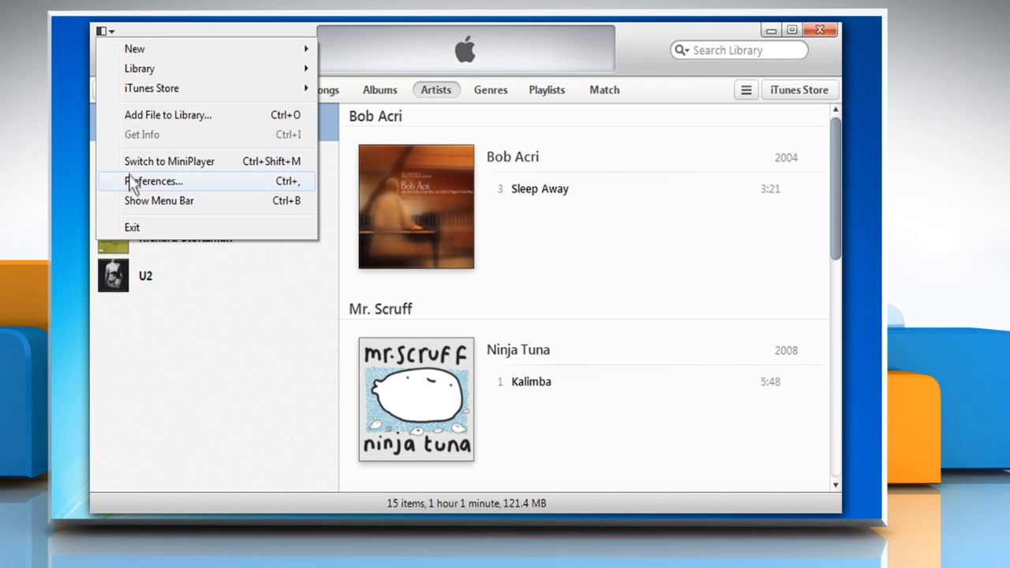
# - Check the two iPad backups under Preferences > Devices, then quit iTunes
pyautogui.click(156, 181)
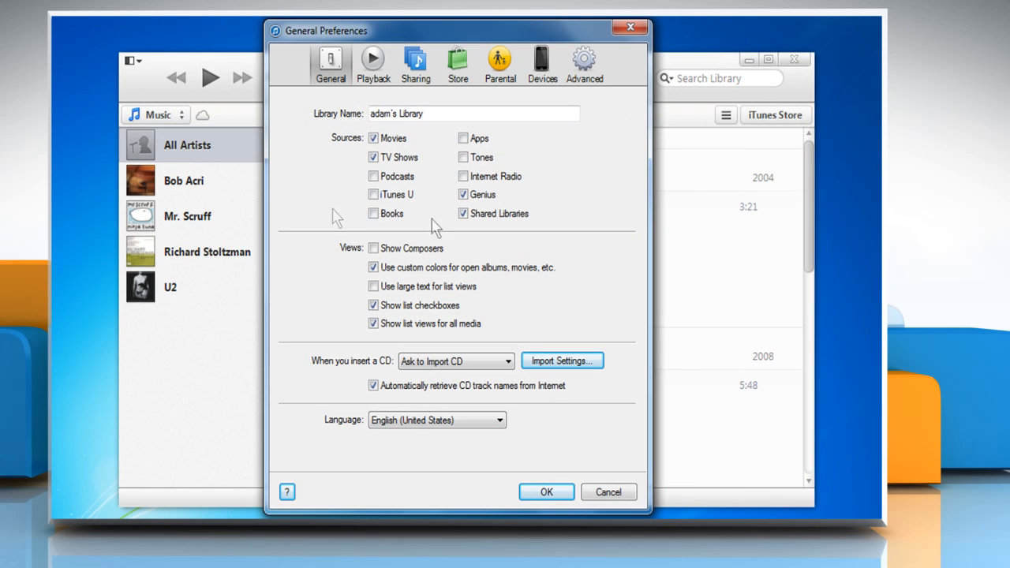
pyautogui.moveTo(541, 79)
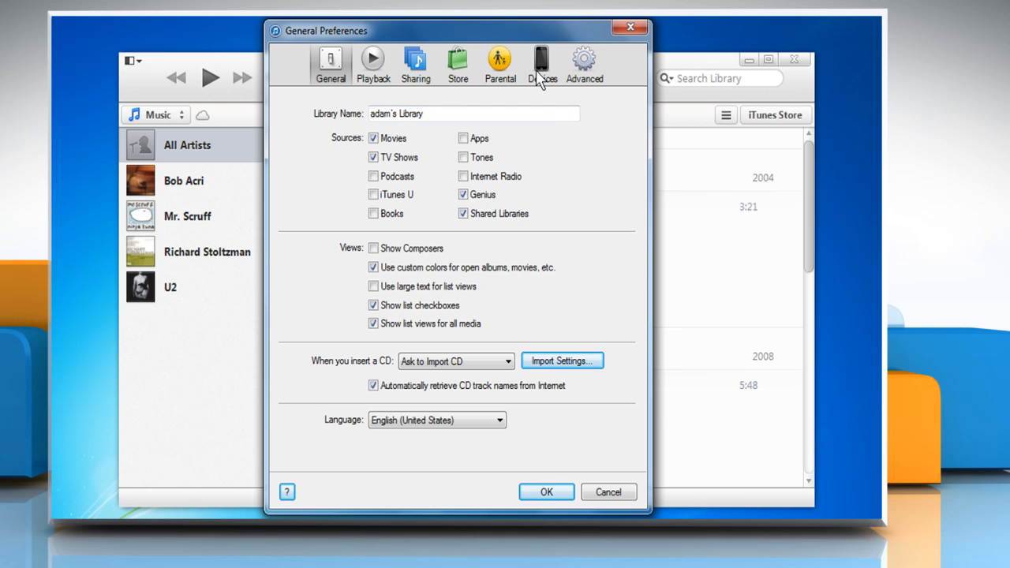
pyautogui.click(542, 63)
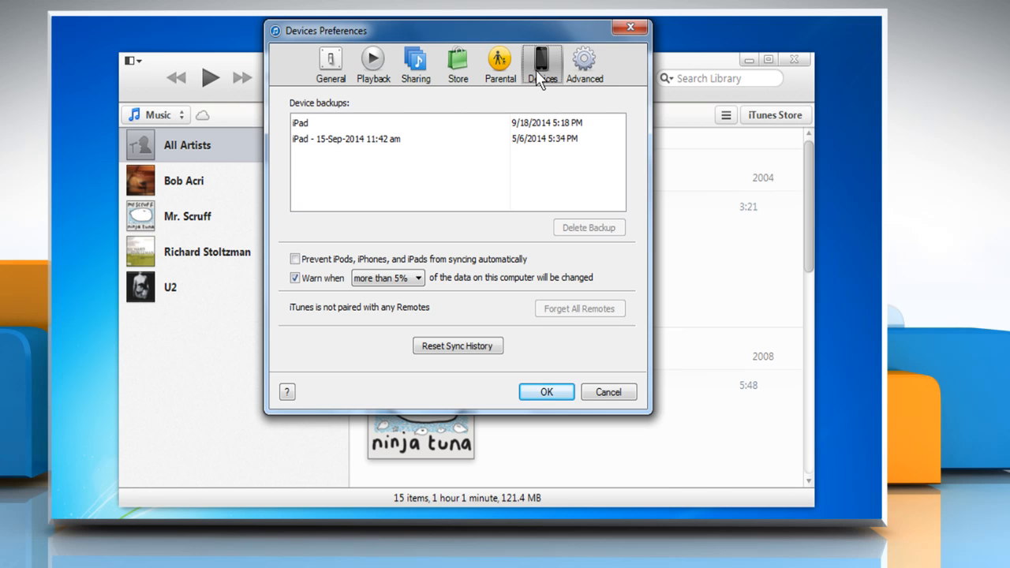
pyautogui.moveTo(490, 116)
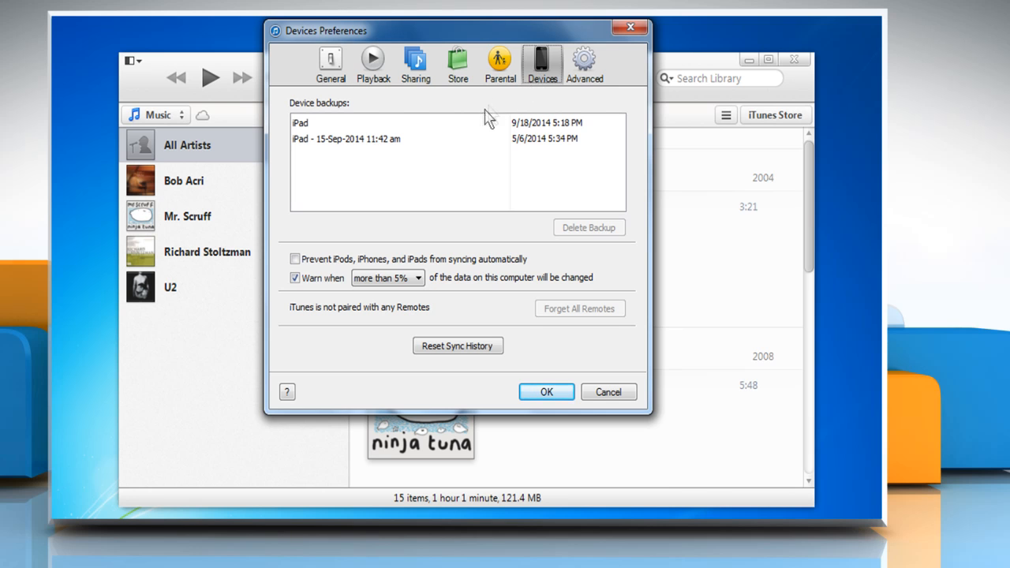
pyautogui.moveTo(448, 174)
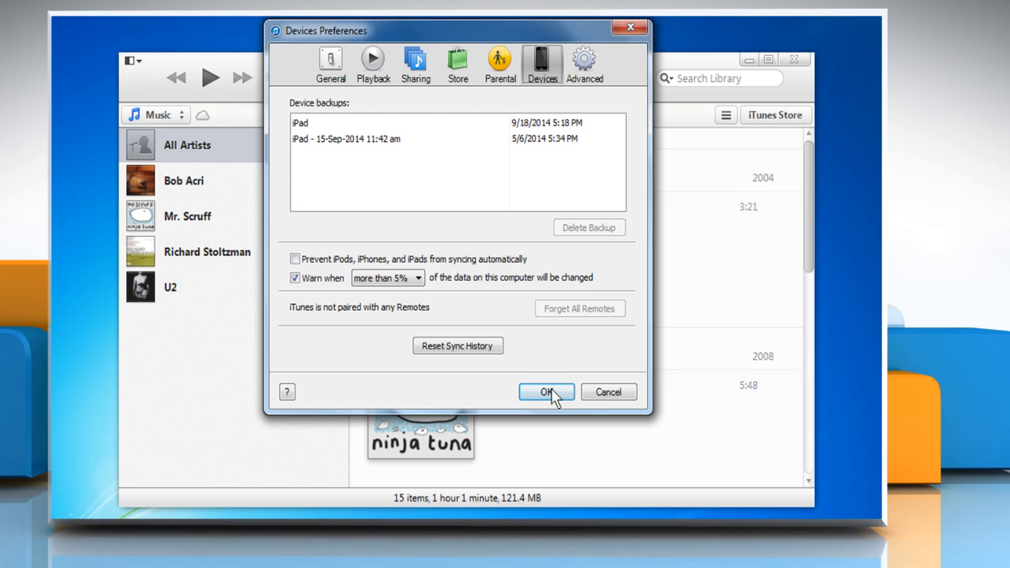
pyautogui.click(546, 393)
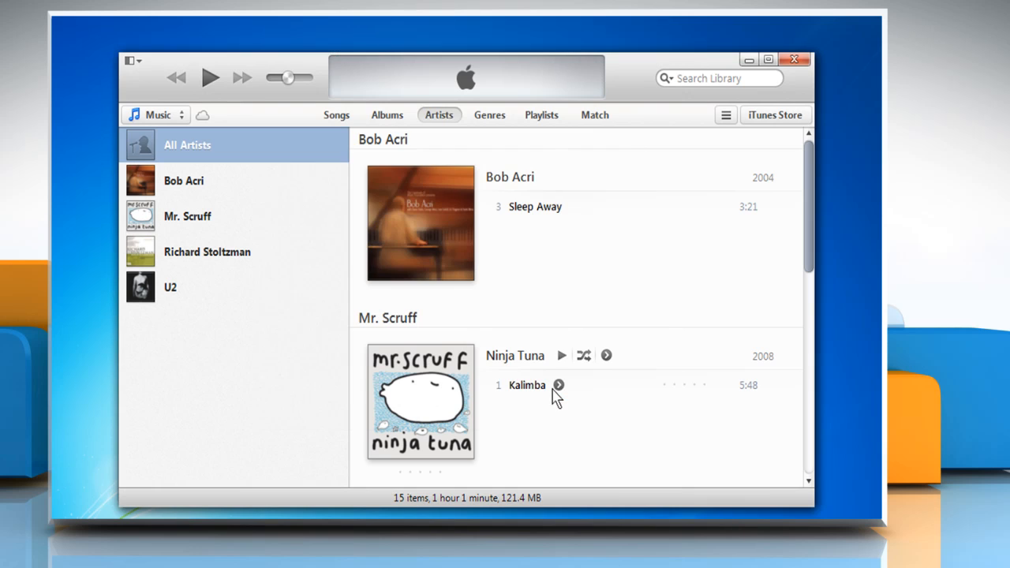
pyautogui.moveTo(795, 61)
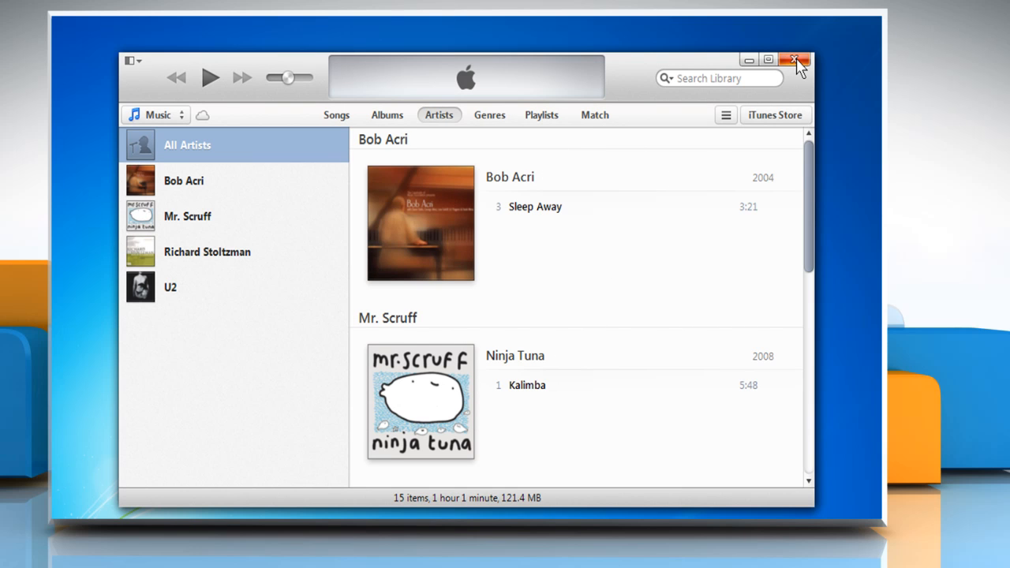
pyautogui.click(795, 60)
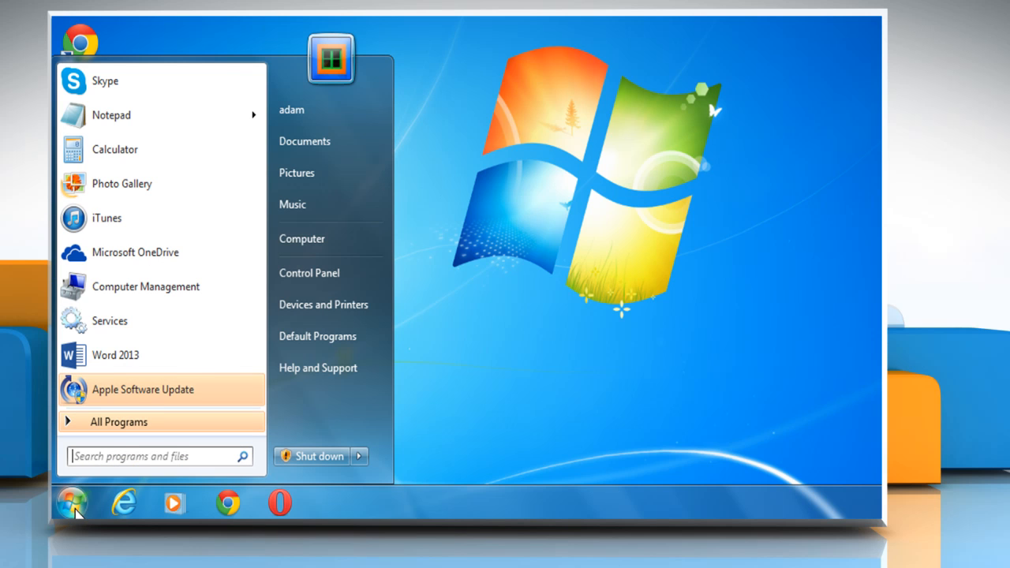
pyautogui.moveTo(330, 110)
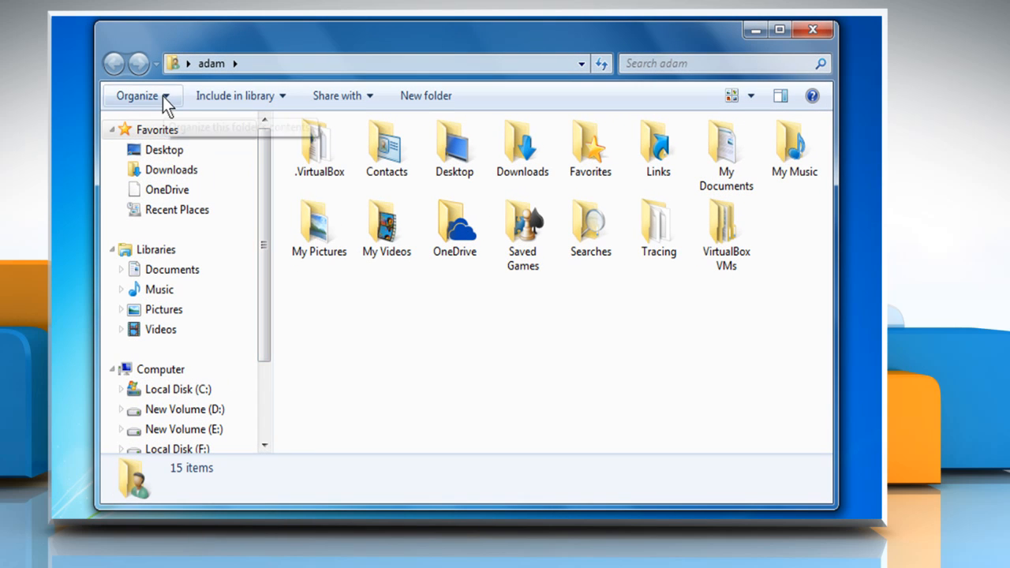
# - Open the Organize dropdown in the user's home folder window
pyautogui.click(143, 96)
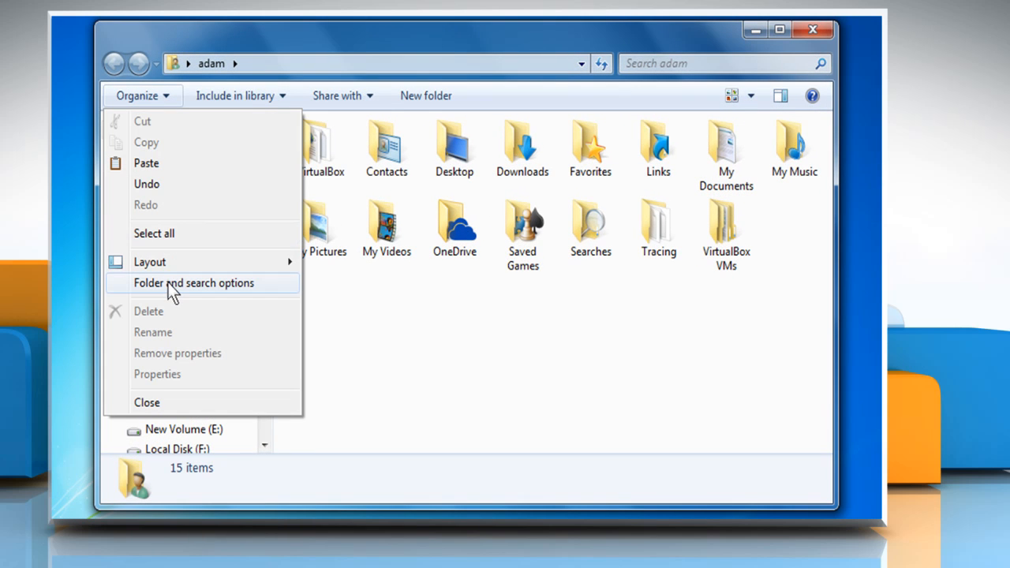
# - Enable 'Show hidden files, folders, and drives' in Folder and search options
pyautogui.click(193, 282)
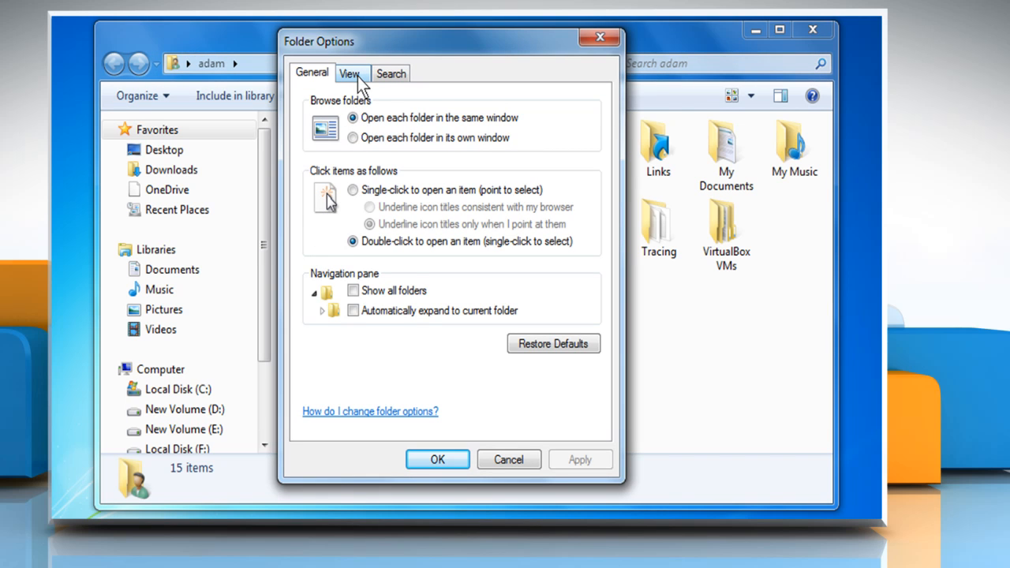
pyautogui.click(350, 73)
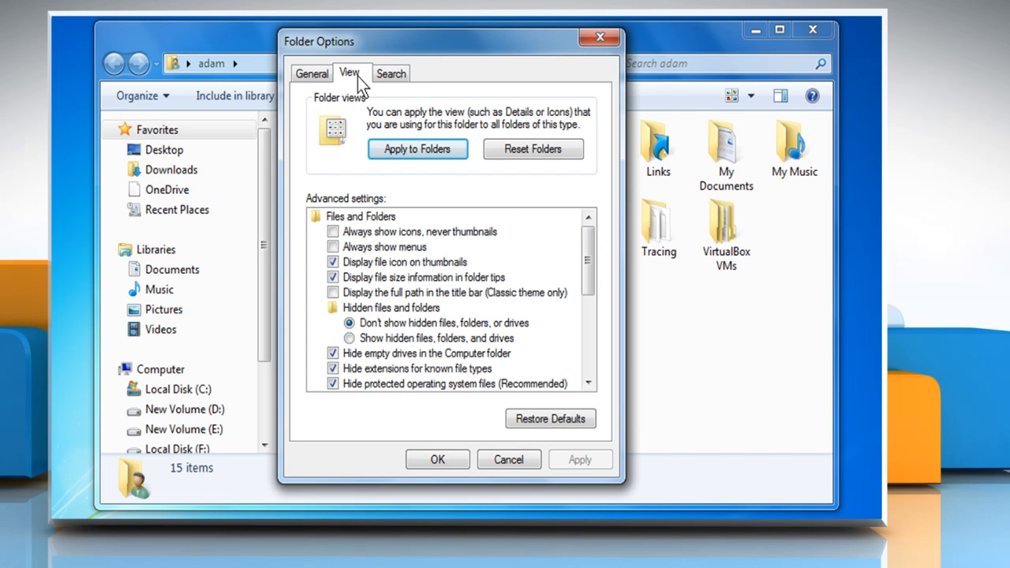
pyautogui.moveTo(357, 204)
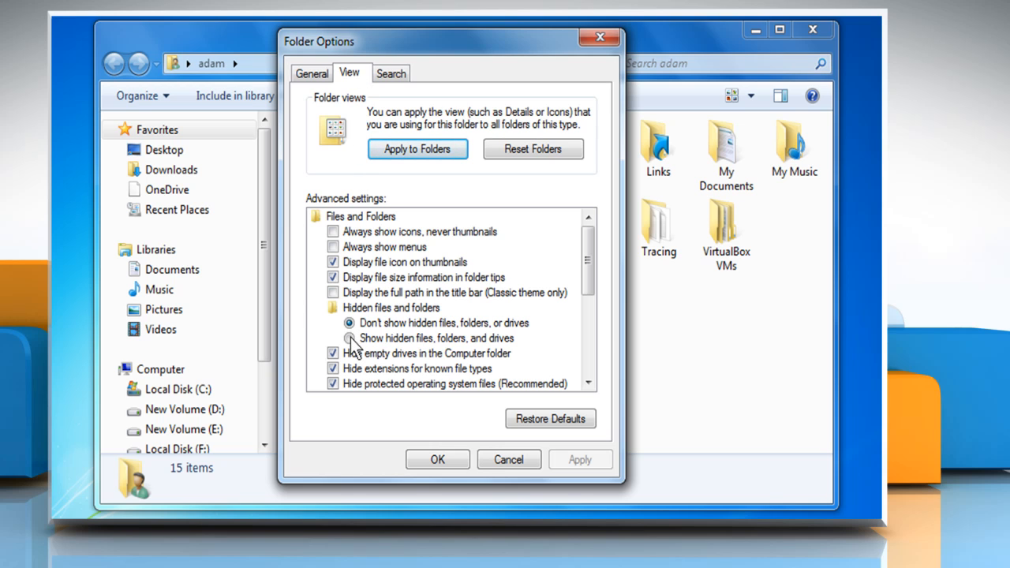
pyautogui.click(350, 338)
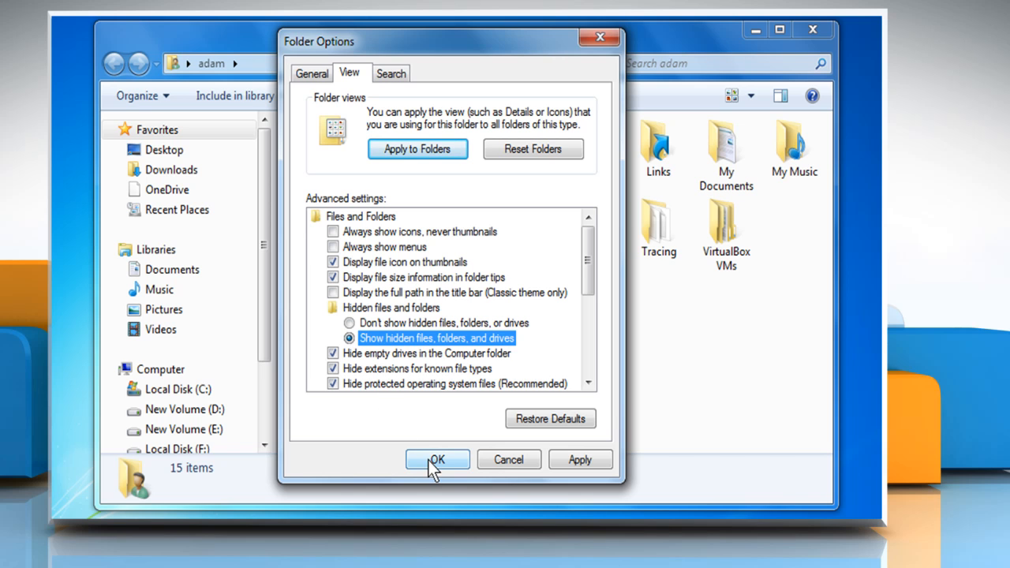
pyautogui.click(438, 460)
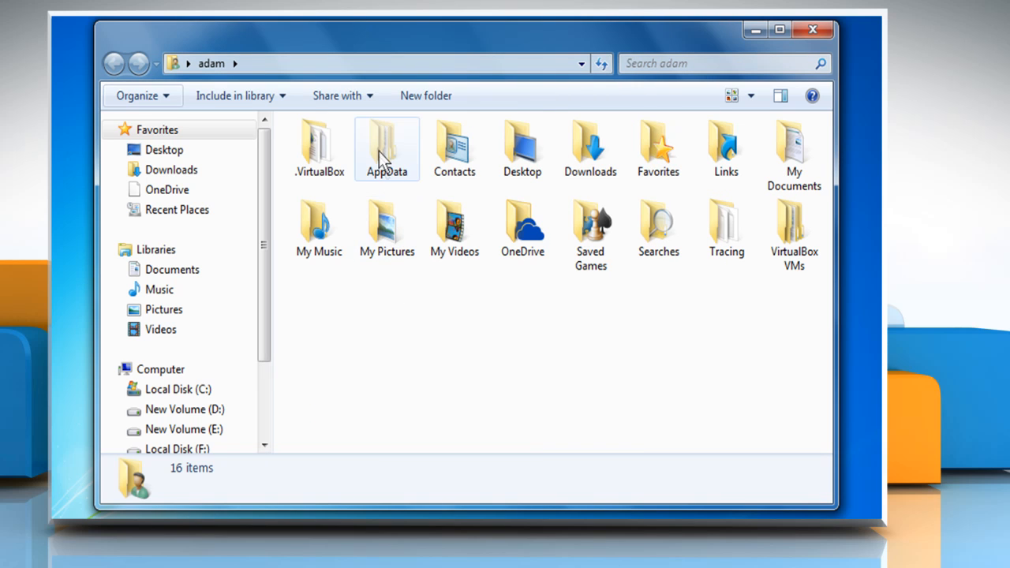
# - Navigate to AppData\Roaming\Apple Computer\MobileSync and right-click the Backup folder
pyautogui.doubleClick(386, 146)
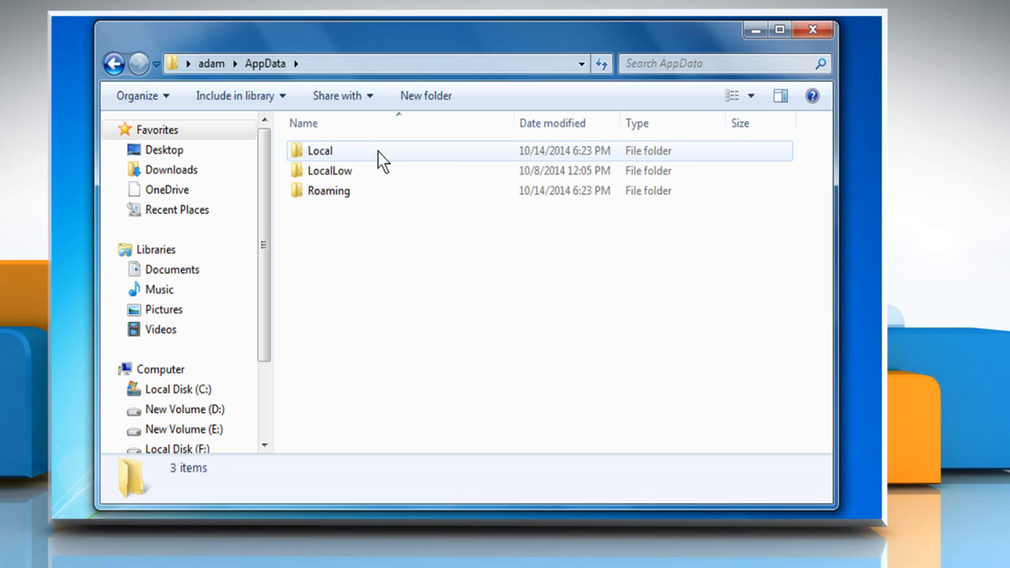
pyautogui.doubleClick(329, 190)
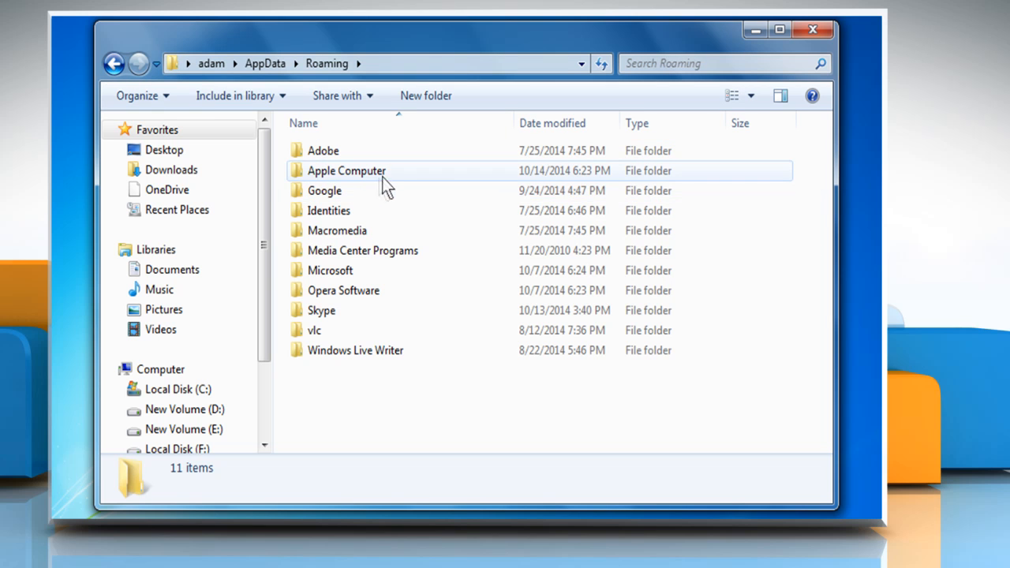
pyautogui.doubleClick(346, 170)
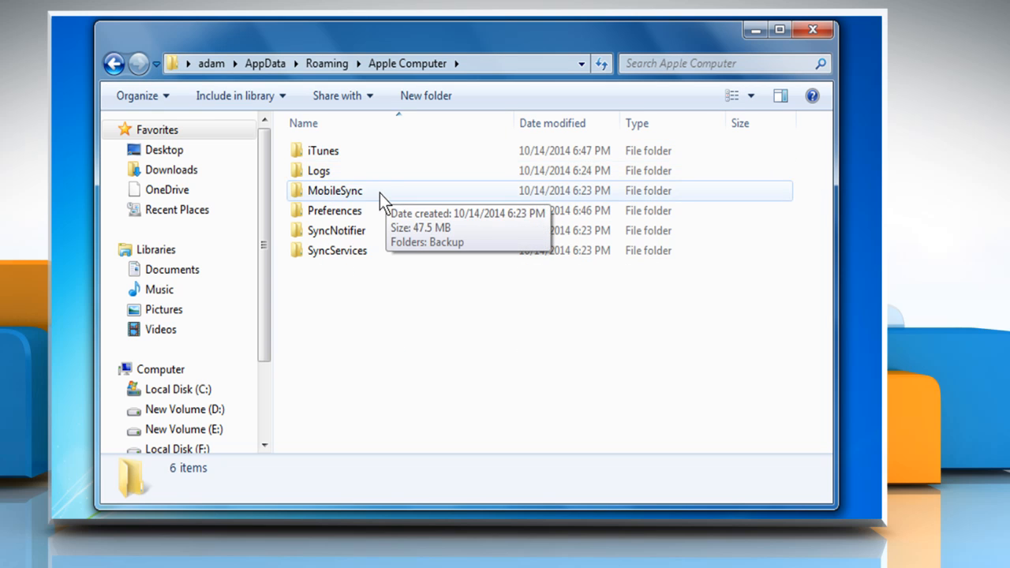
pyautogui.doubleClick(334, 190)
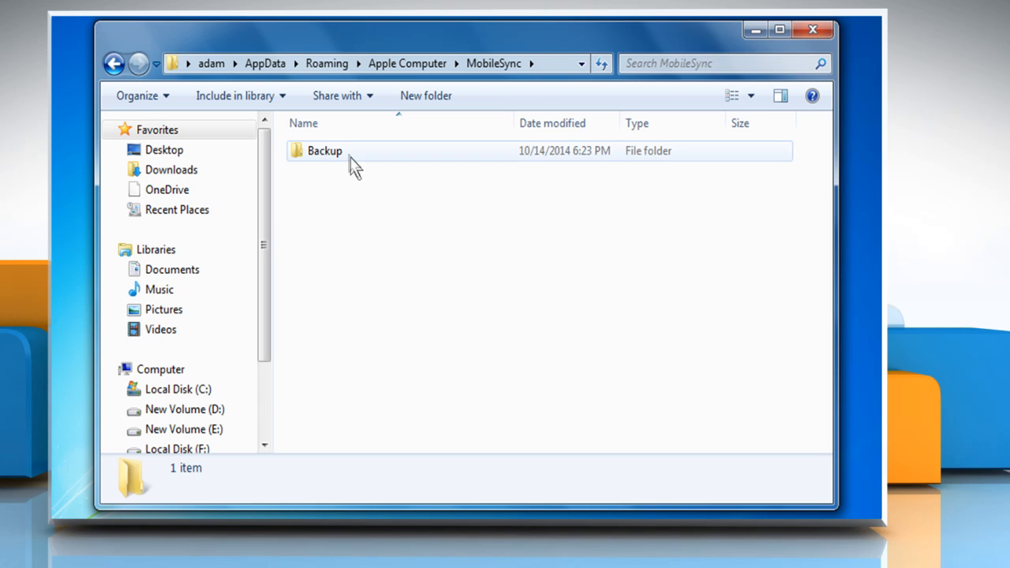
pyautogui.click(324, 151)
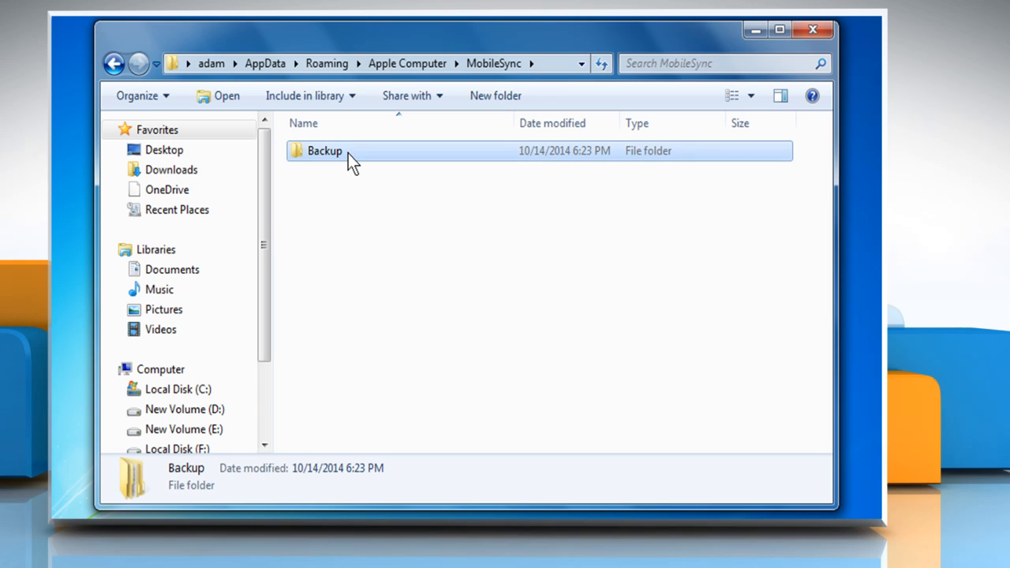
pyautogui.rightClick(325, 150)
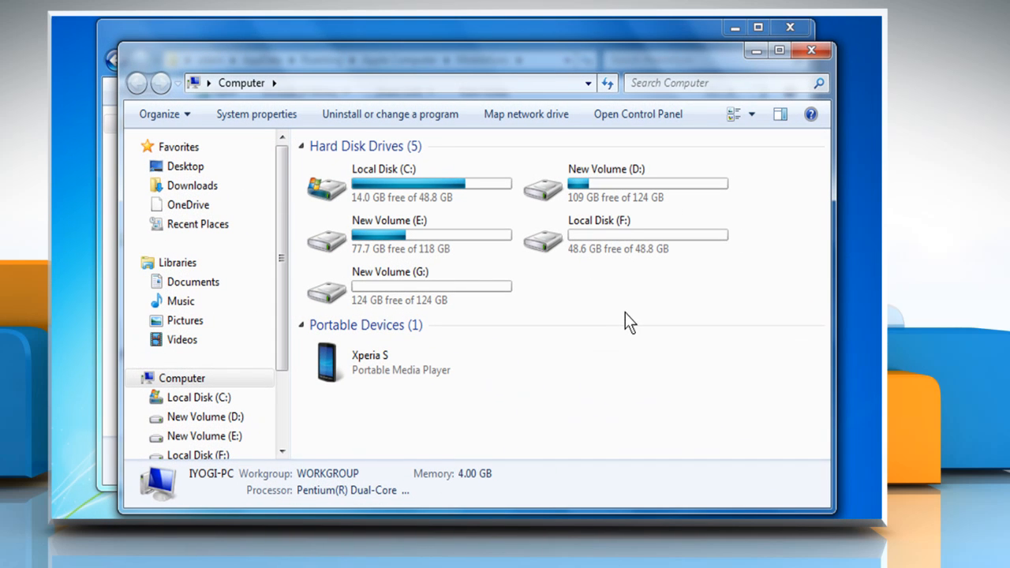
# - Paste the Backup folder into the root of Local Disk (F:)
pyautogui.doubleClick(600, 234)
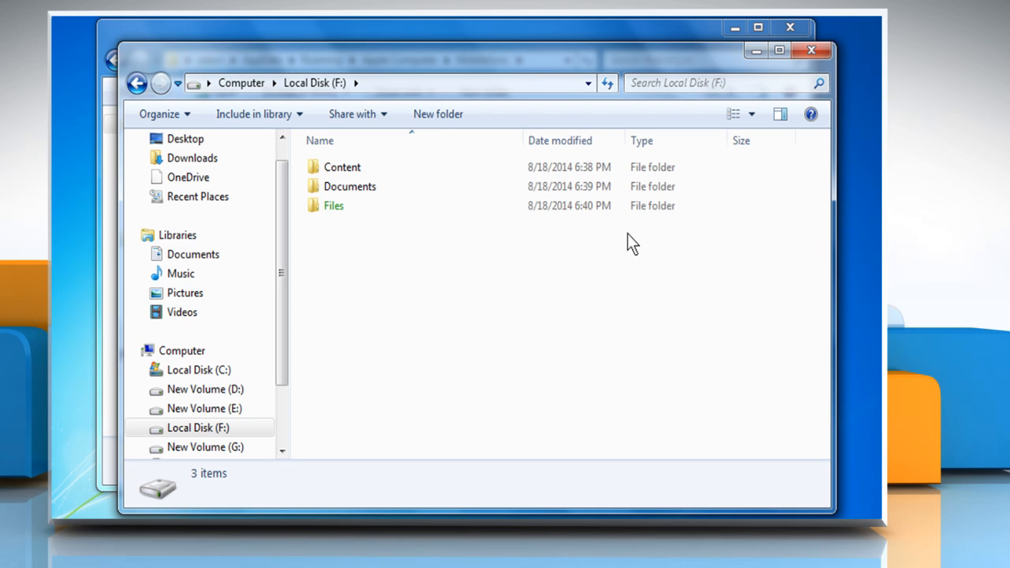
pyautogui.moveTo(337, 246)
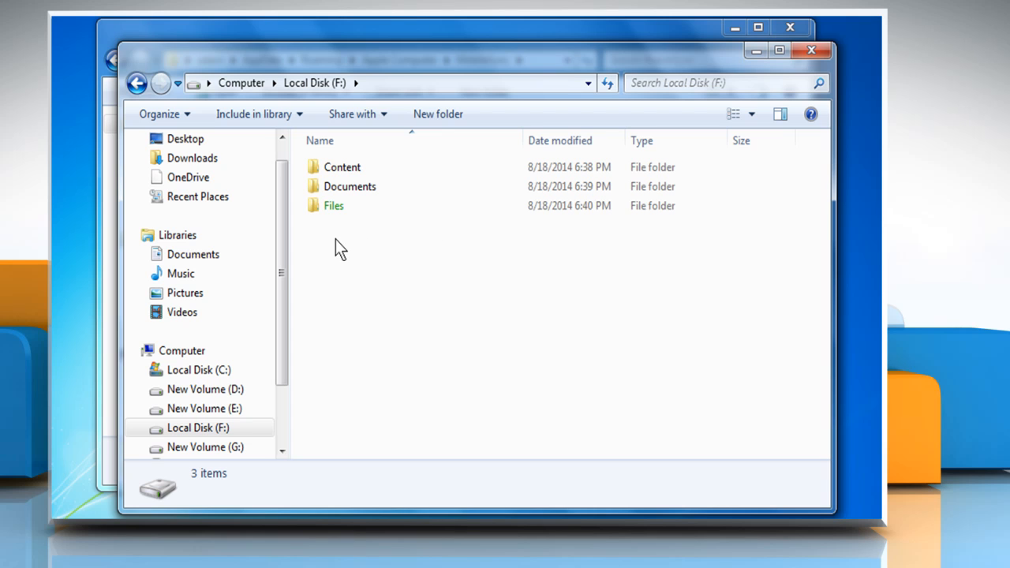
pyautogui.rightClick(339, 249)
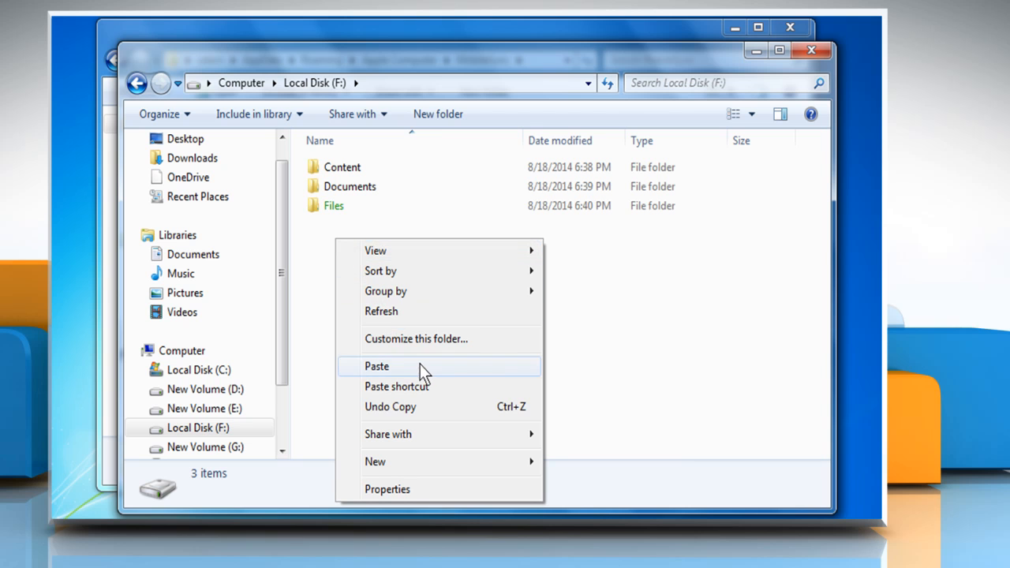
pyautogui.click(377, 366)
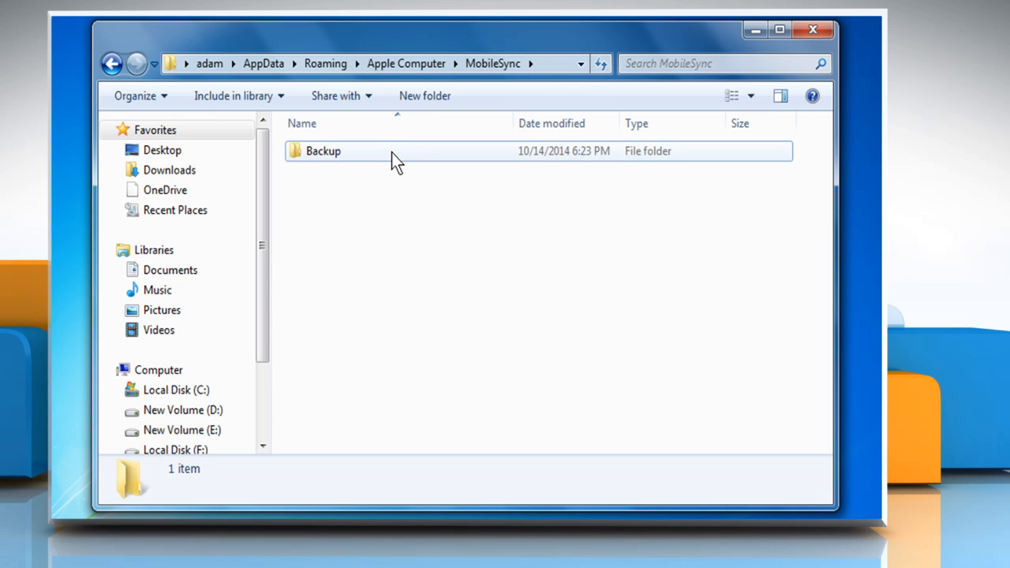
# - Delete the original Backup folder from MobileSync and confirm the Recycle Bin prompt
pyautogui.rightClick(322, 151)
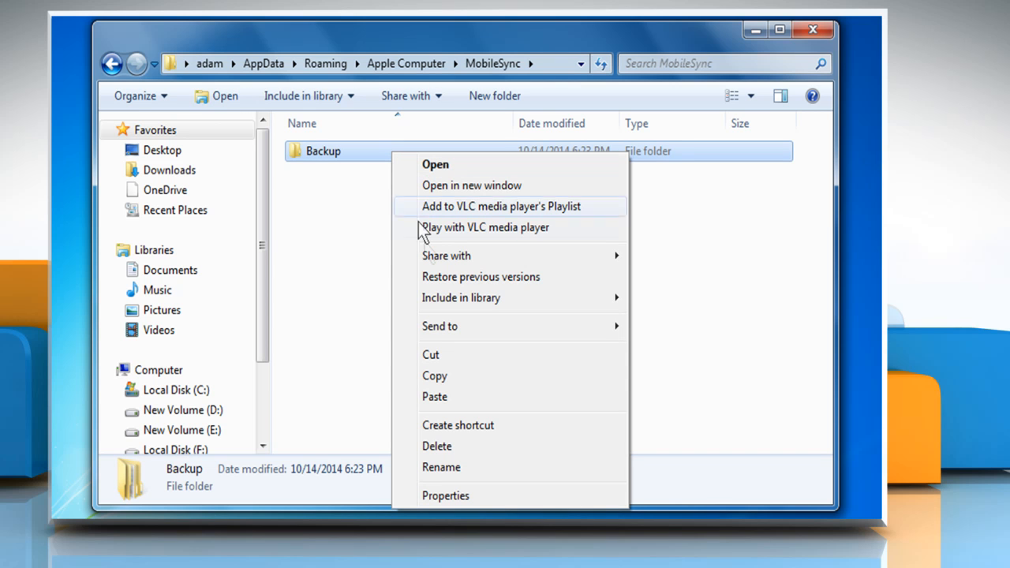
pyautogui.moveTo(490, 468)
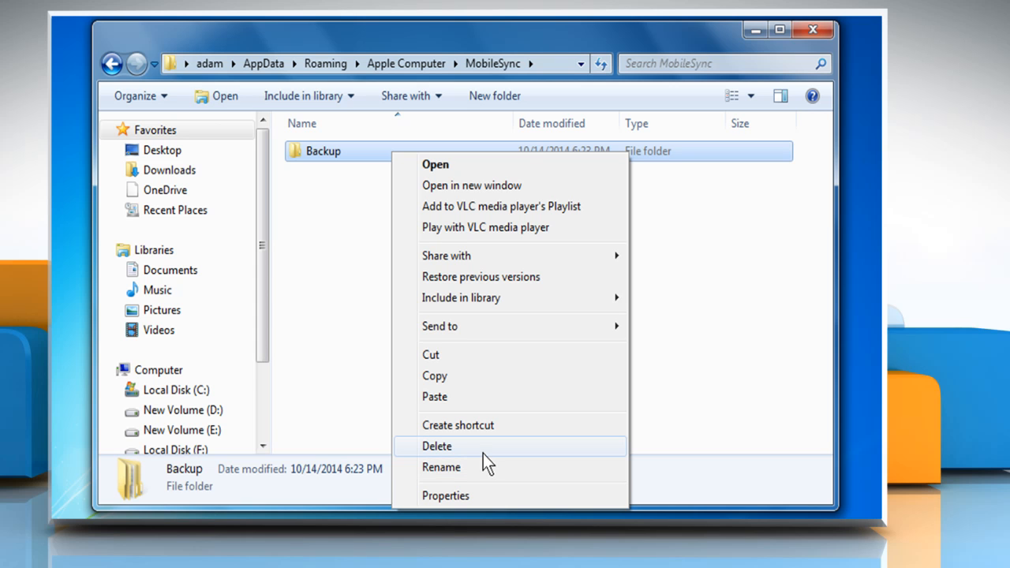
pyautogui.click(437, 446)
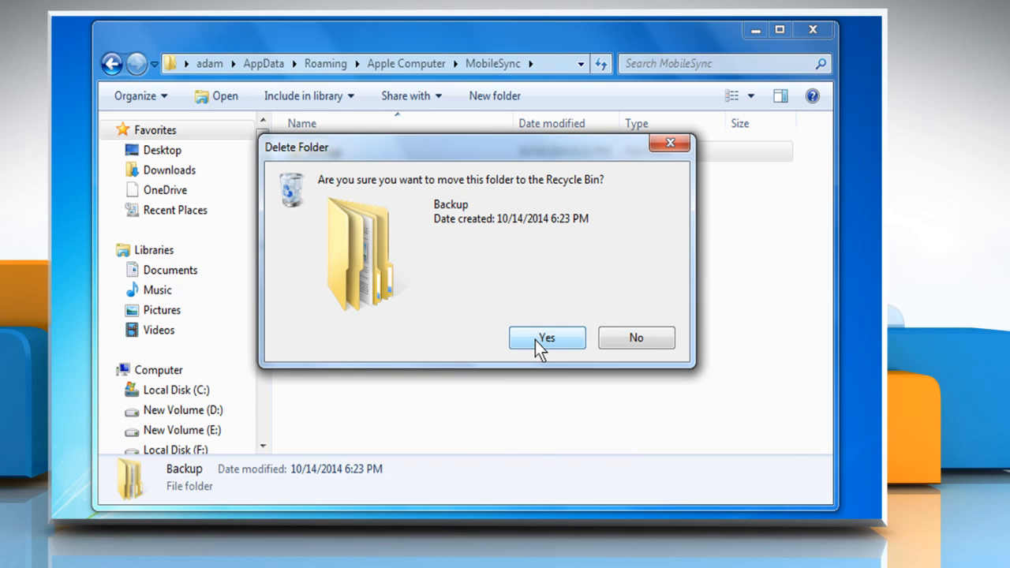
pyautogui.click(547, 338)
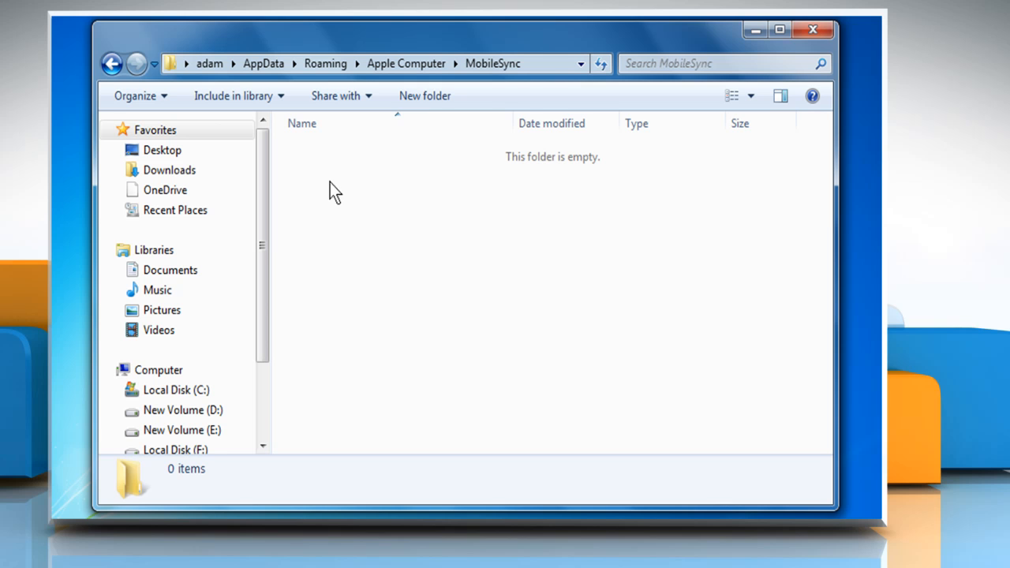
# - Open a command window in the empty MobileSync folder
pyautogui.rightClick(332, 190)
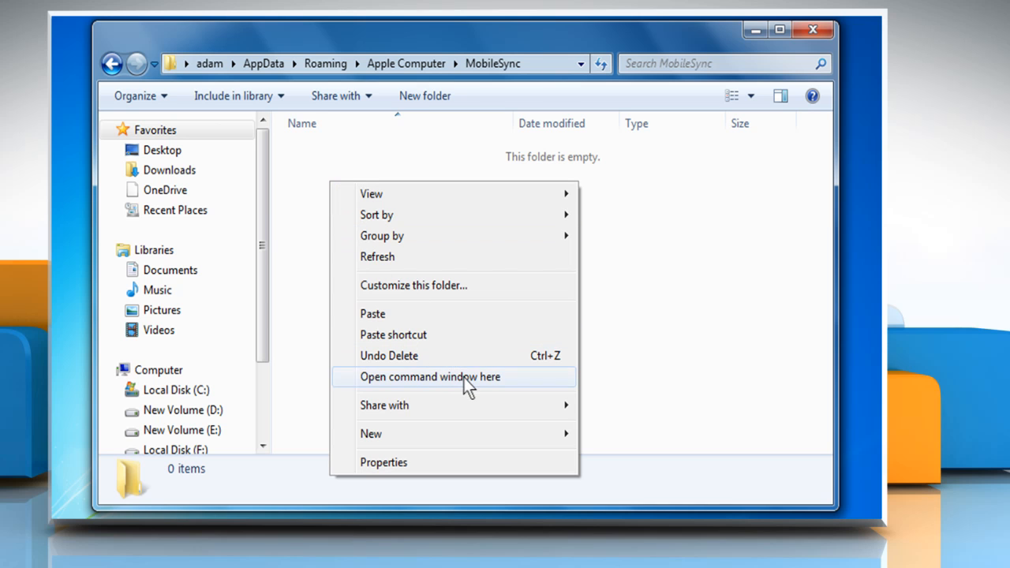
pyautogui.click(430, 377)
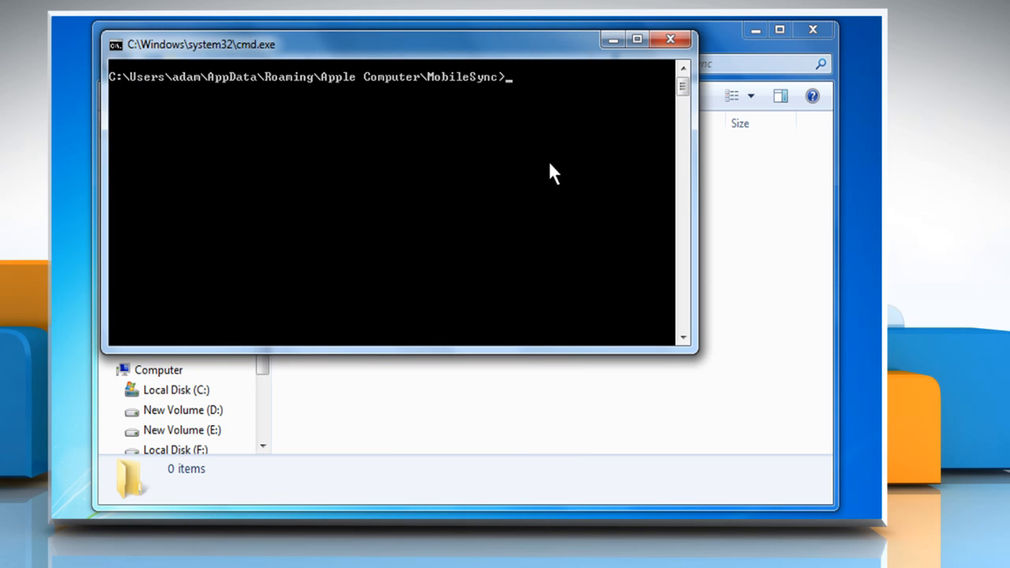
# - Run mklink /J "%APPDATA%\Apple\MobileSync\Backup" "F:\Backup", then exit the prompt
pyautogui.write('m')
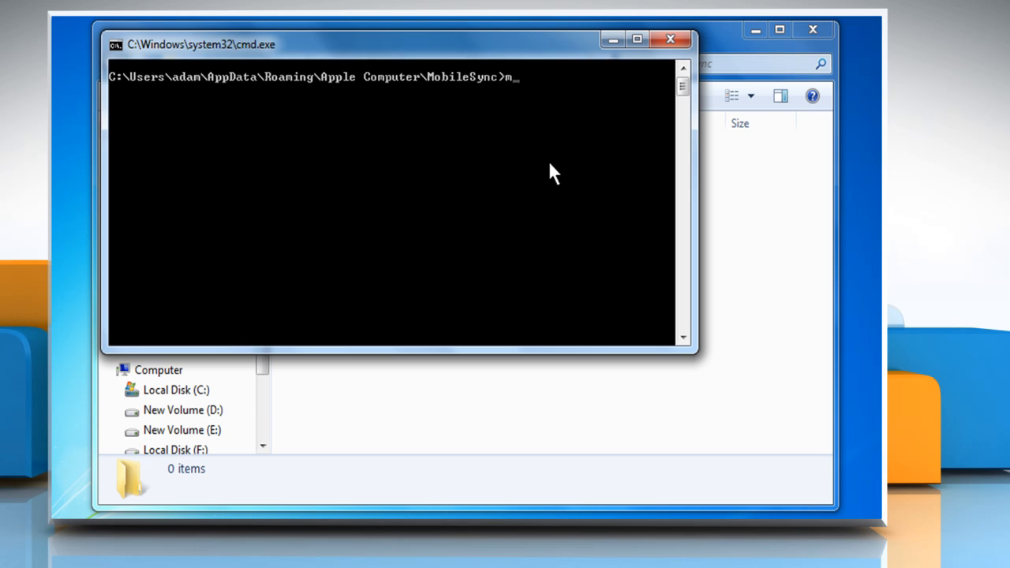
pyautogui.write('klink')
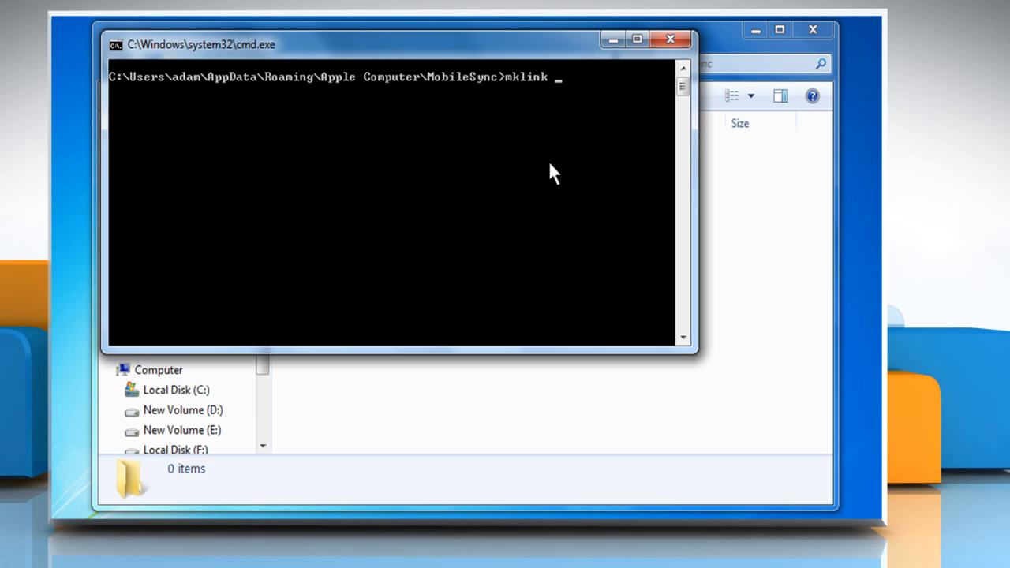
pyautogui.write('/J "')
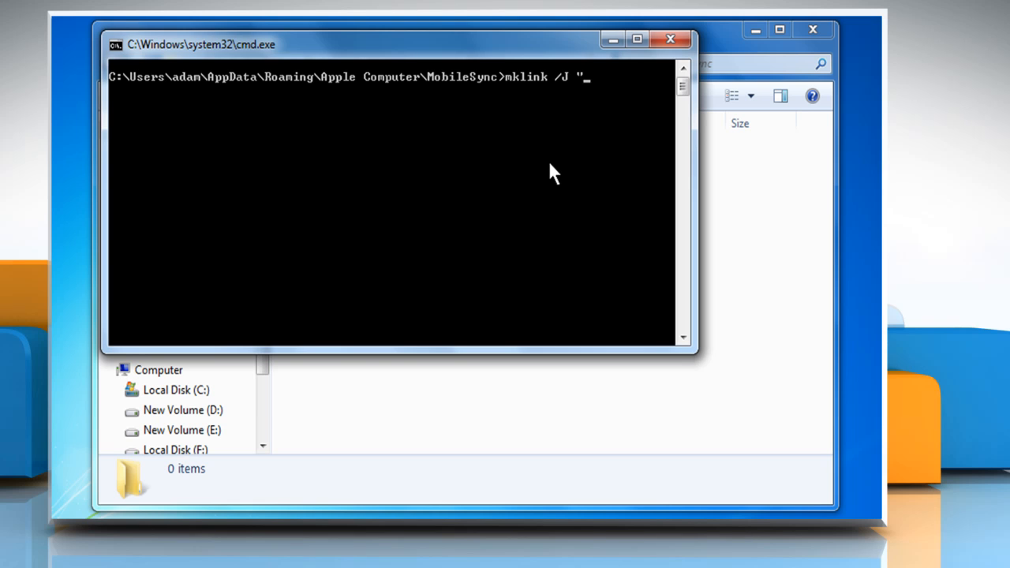
pyautogui.write('%APP')
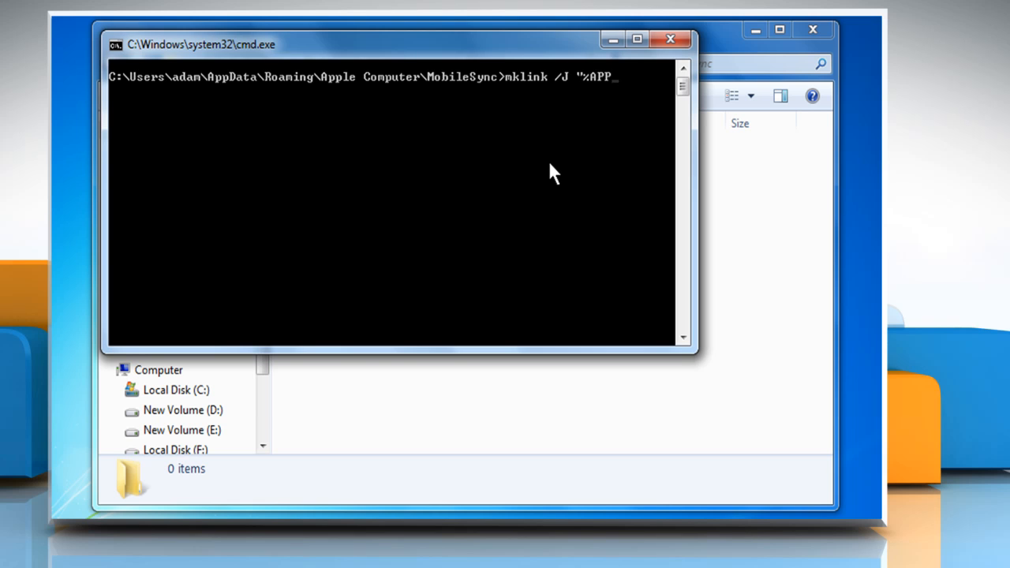
pyautogui.write('DATA%')
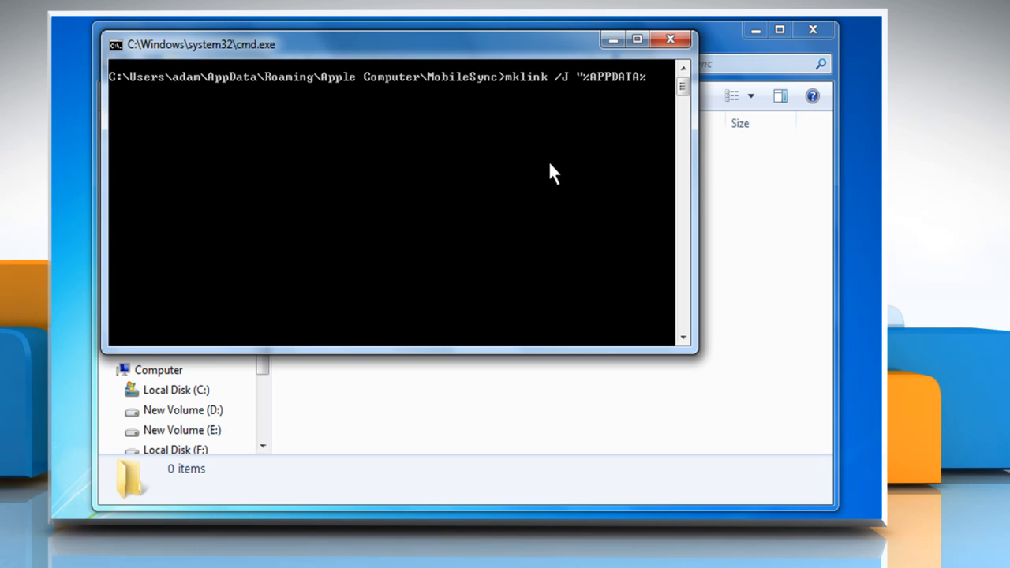
pyautogui.write('\\Apple Computer')
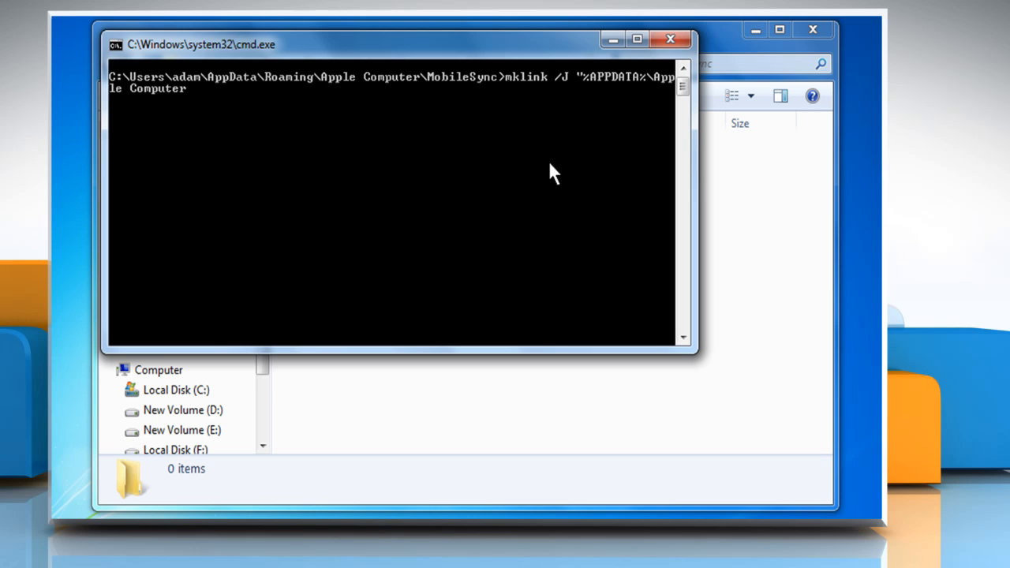
pyautogui.write('\\')
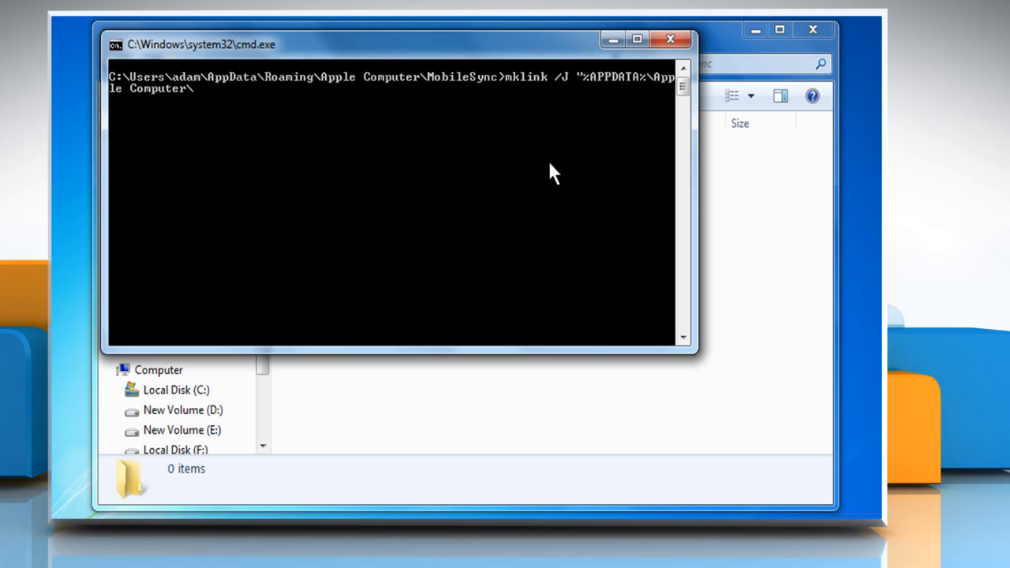
pyautogui.write('MobileSync')
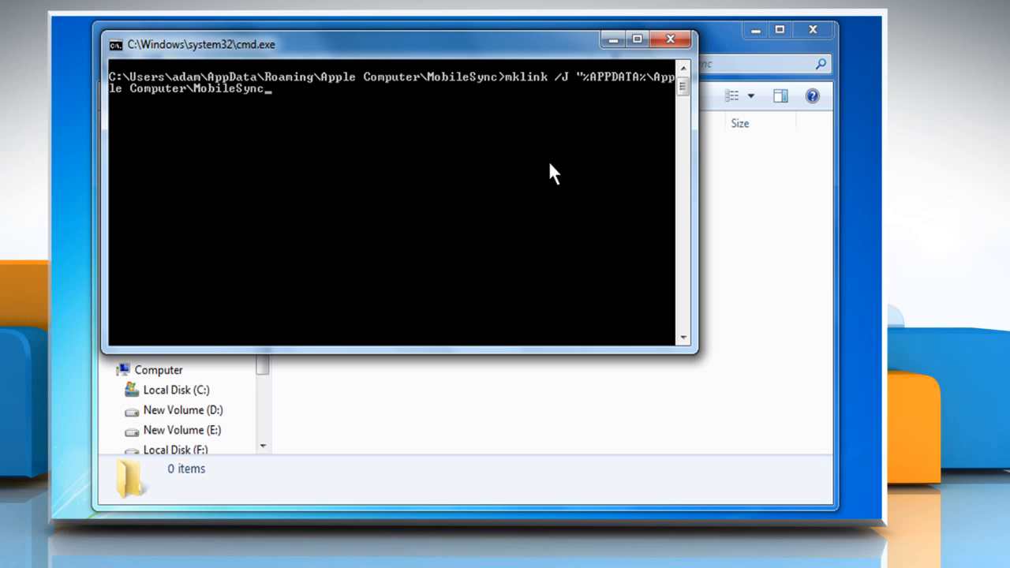
pyautogui.write('Backu')
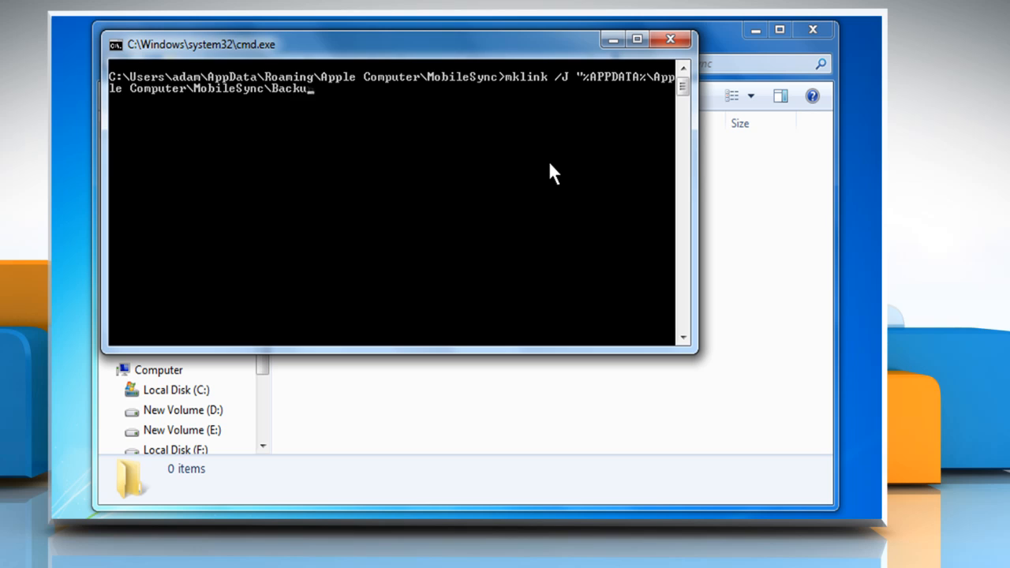
pyautogui.write('p" "')
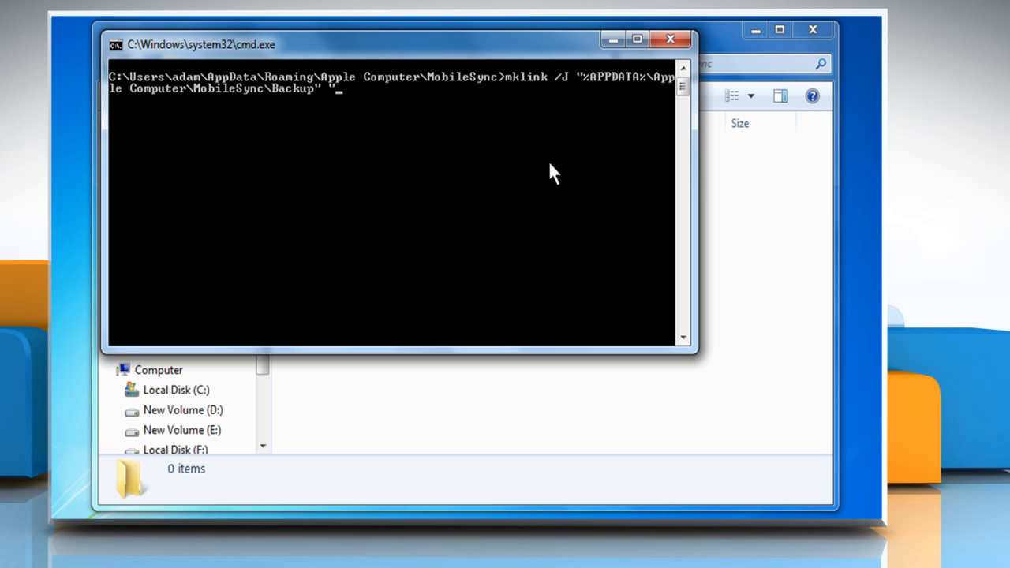
pyautogui.write('F')
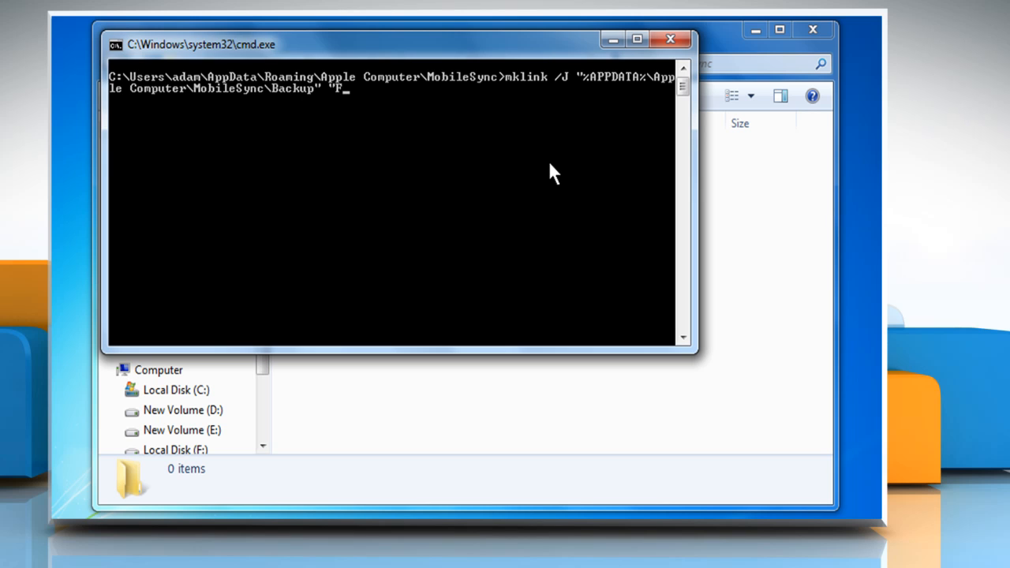
pyautogui.write(':\\Backup')
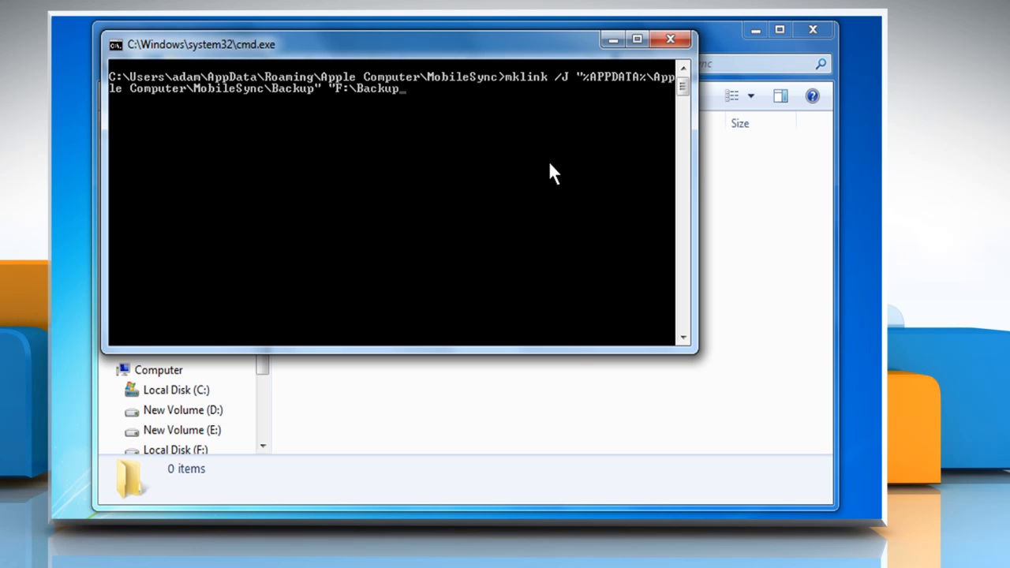
pyautogui.write('"')
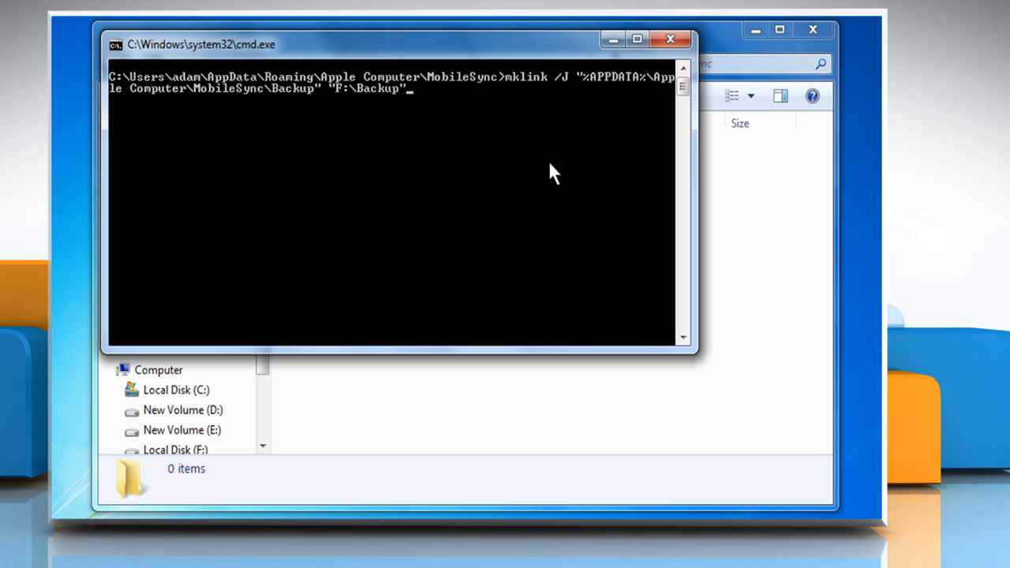
pyautogui.press('Return')
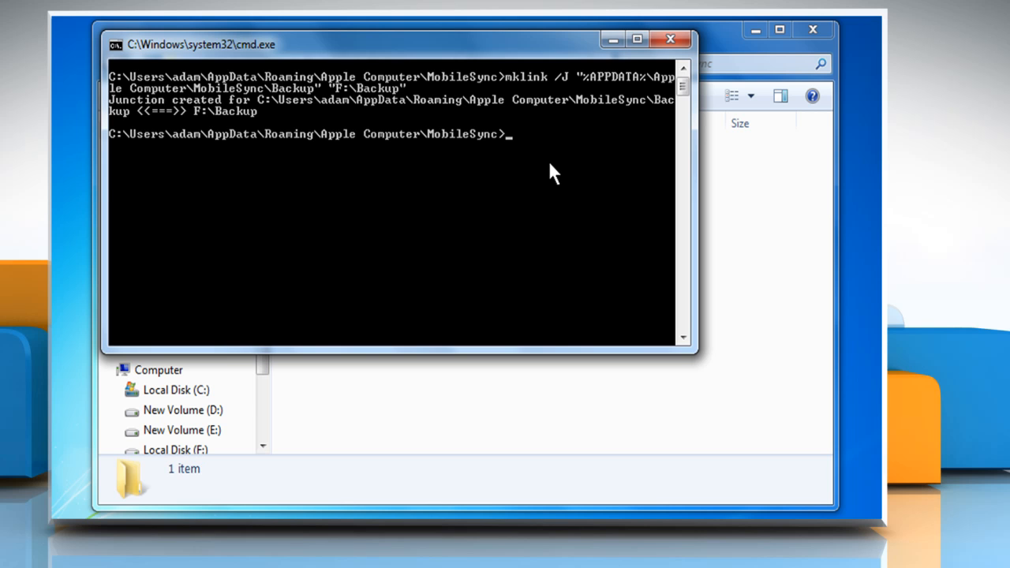
pyautogui.write('exit')
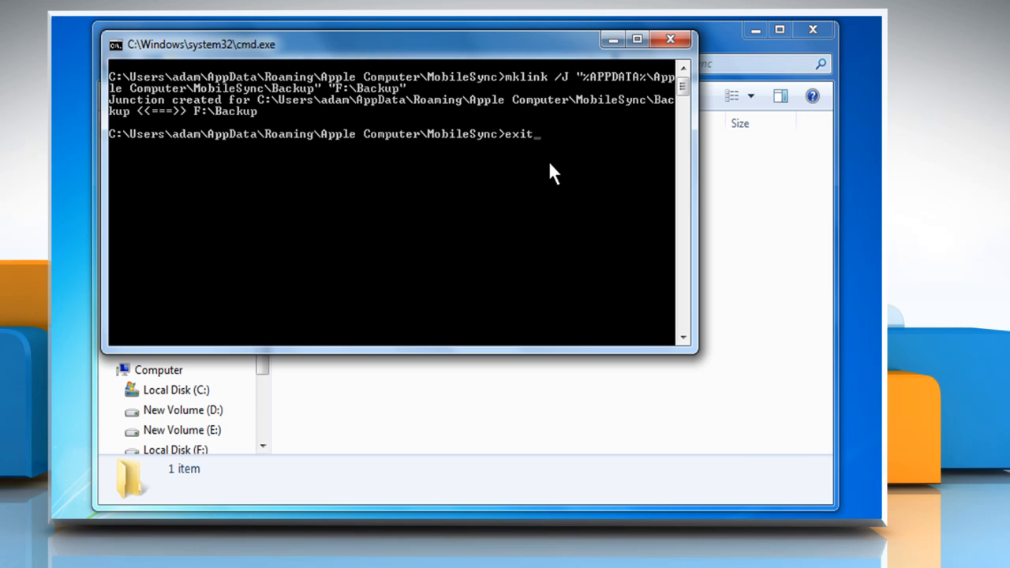
pyautogui.press('Return')
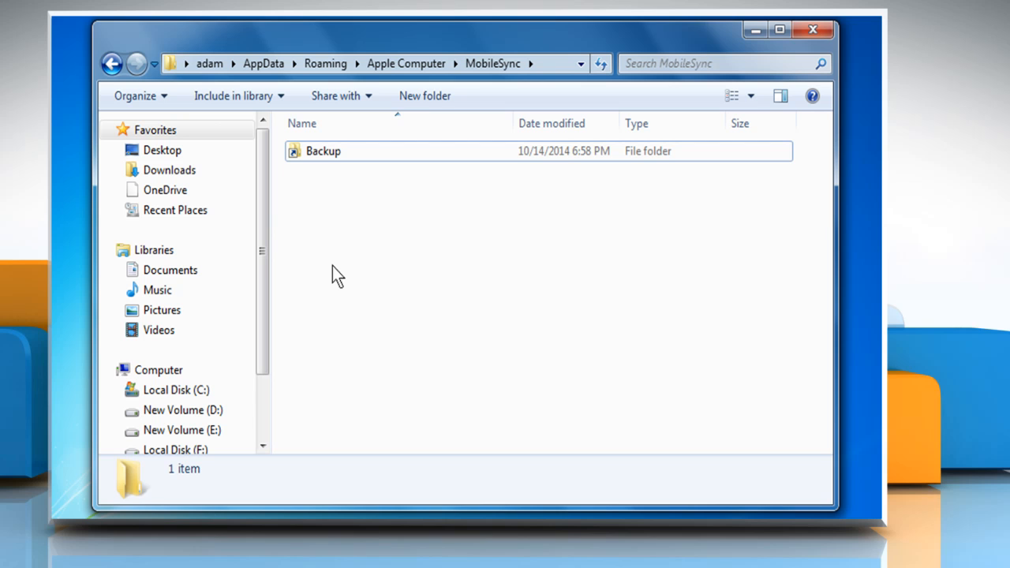
pyautogui.moveTo(351, 151)
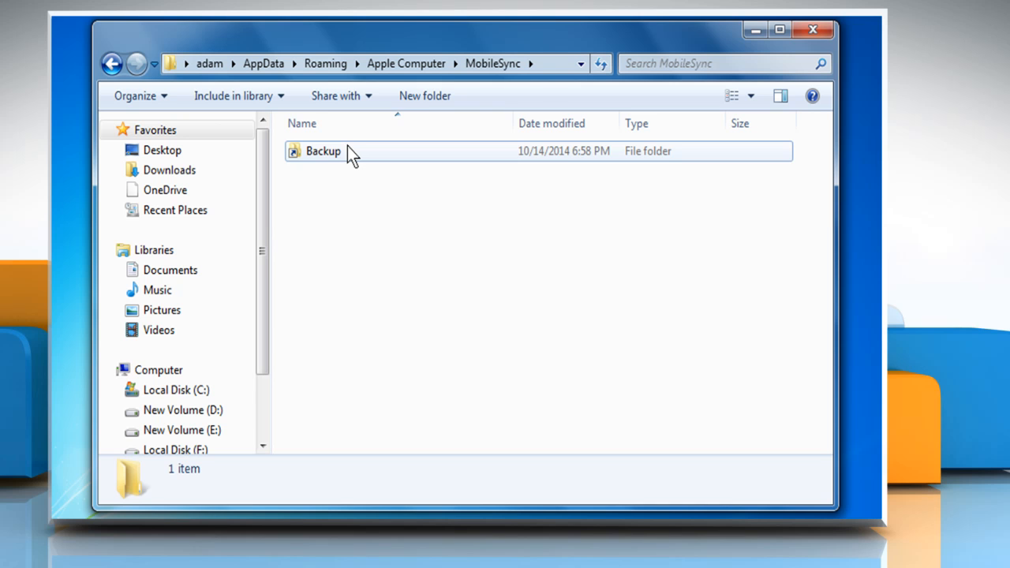
# - Open the Backup junction in MobileSync to reveal the two iPad backup folders
pyautogui.doubleClick(323, 151)
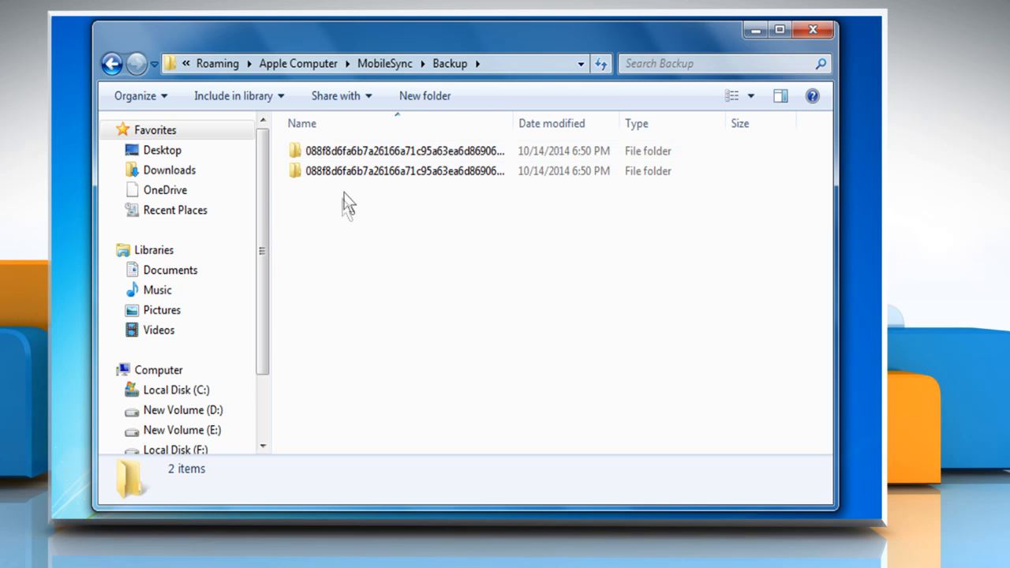
pyautogui.moveTo(314, 286)
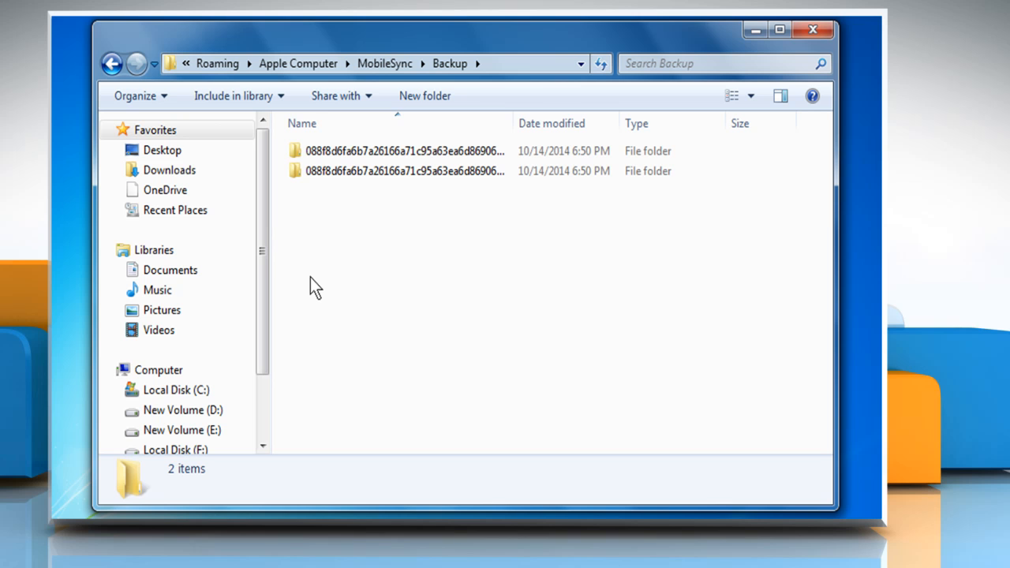